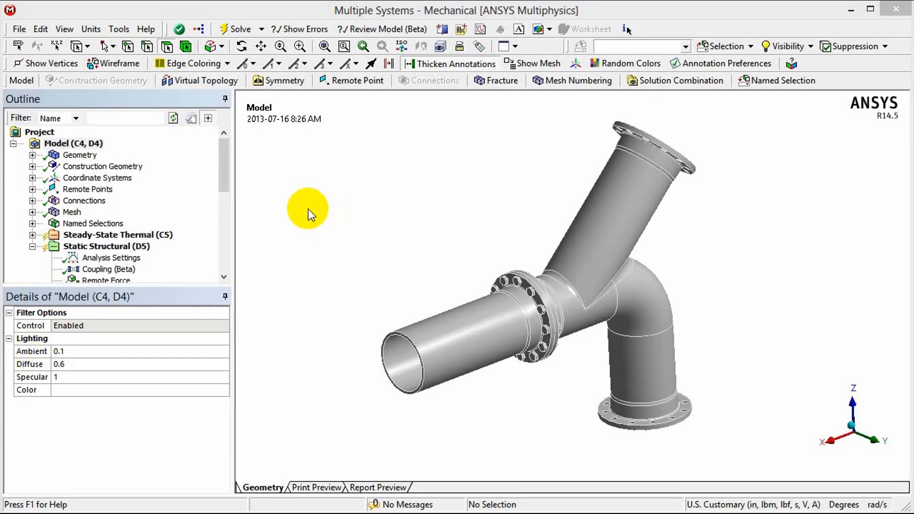
Choose the Bolts named selection and show only it, hiding the pipes and nuts
scroll("down", 3)
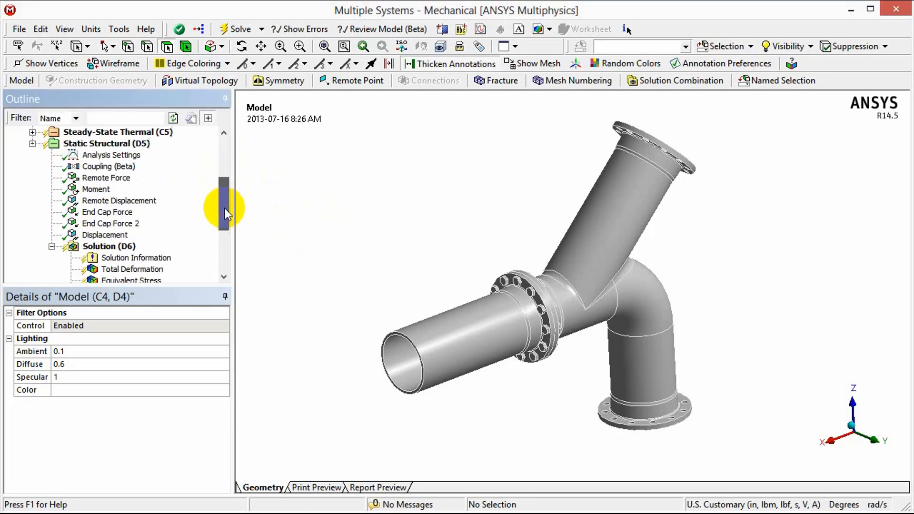
scroll("down", 3)
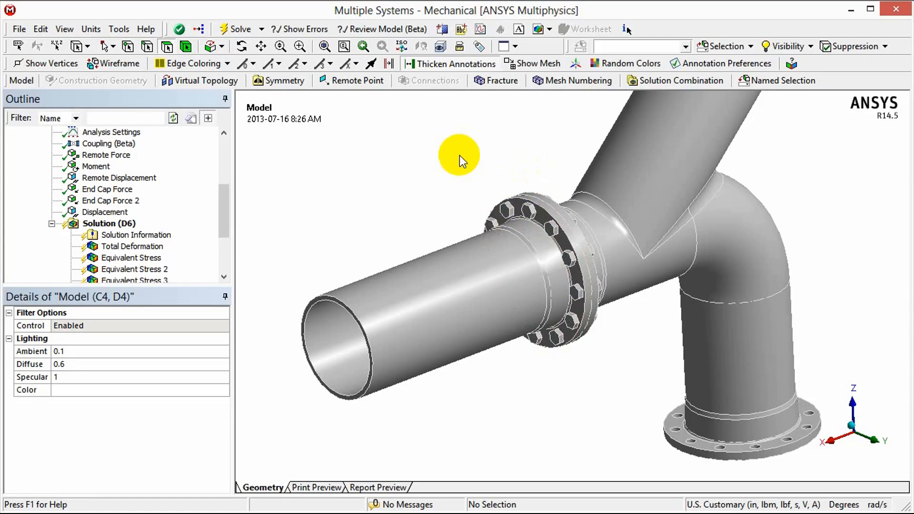
mouse_move(590, 354)
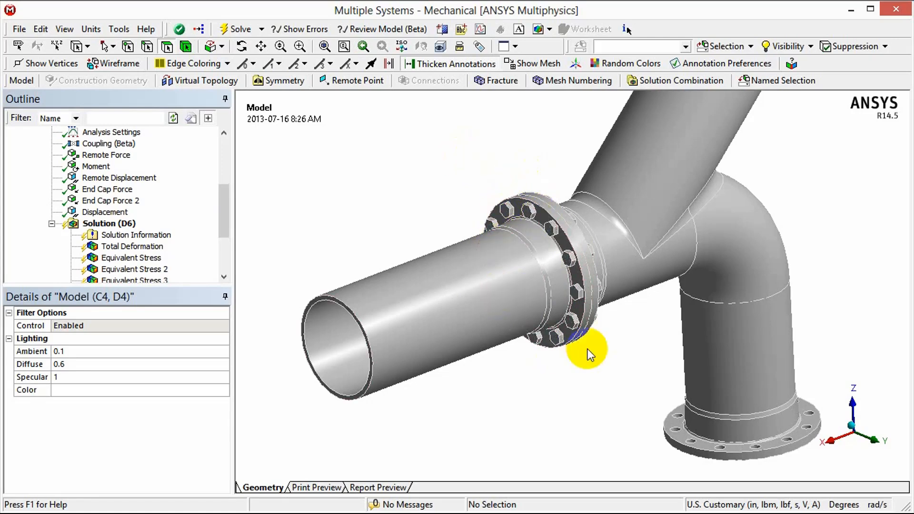
mouse_move(408, 163)
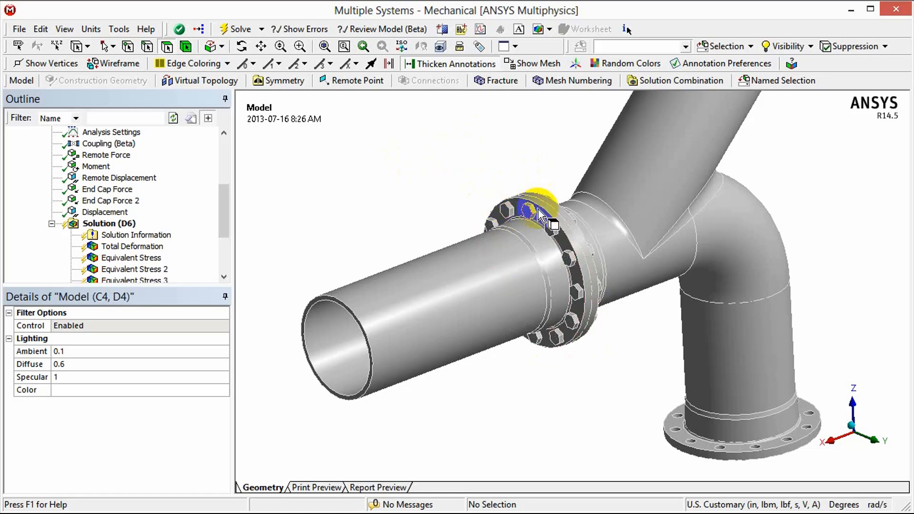
left_click(686, 46)
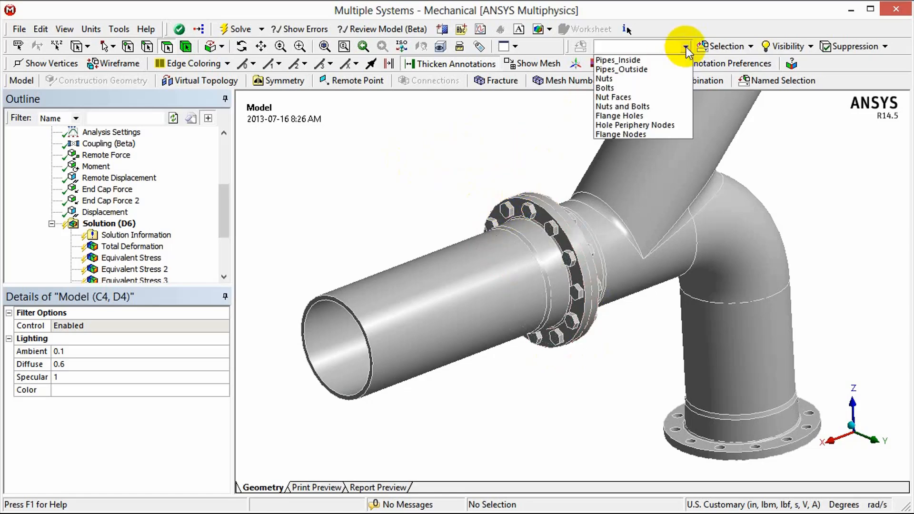
mouse_move(640, 93)
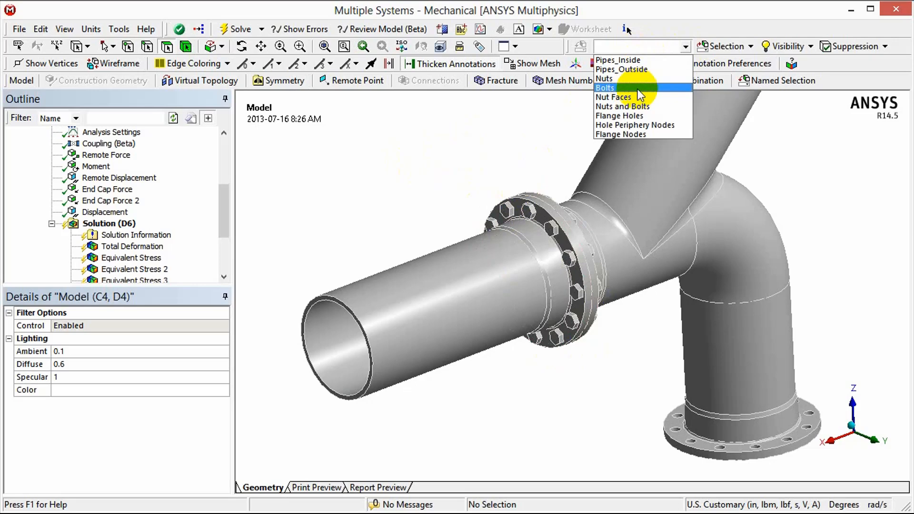
left_click(605, 87)
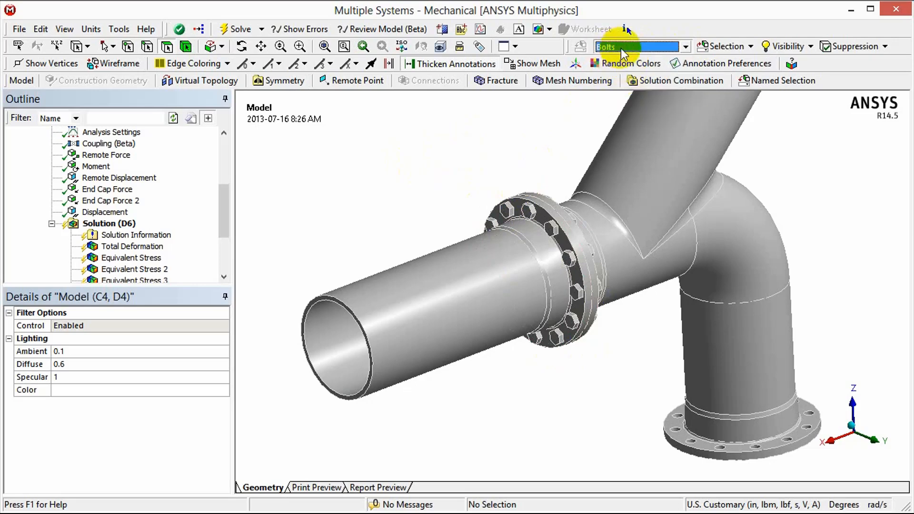
left_click(638, 46)
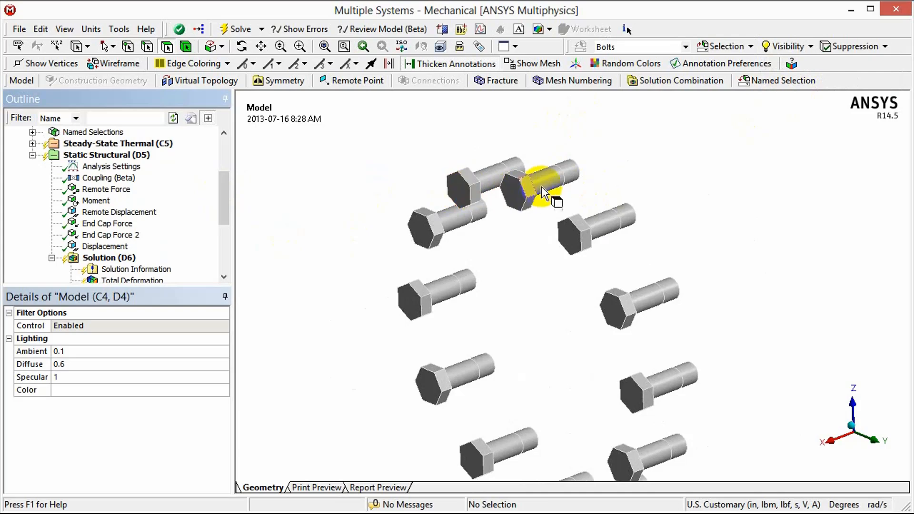
Add a Bolt Pretension load in Static Structural scoped to one bolt's shank face
left_click(610, 238)
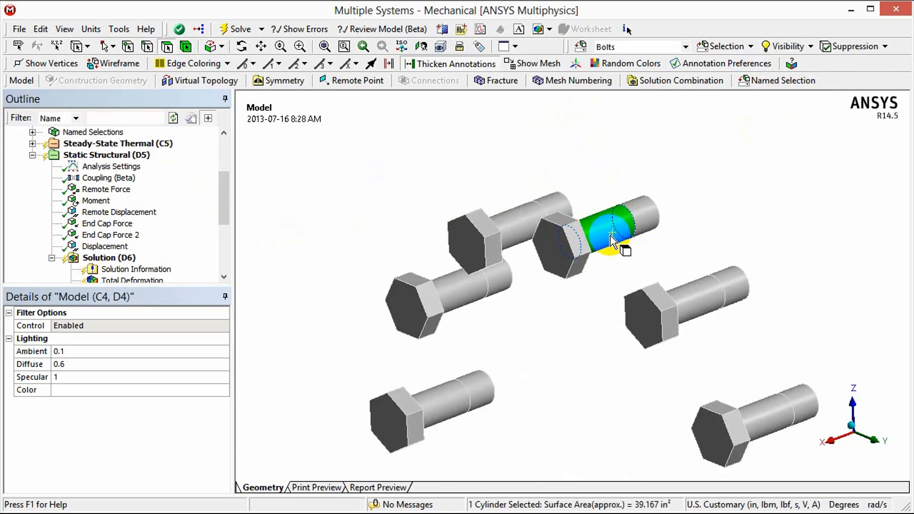
left_click(105, 154)
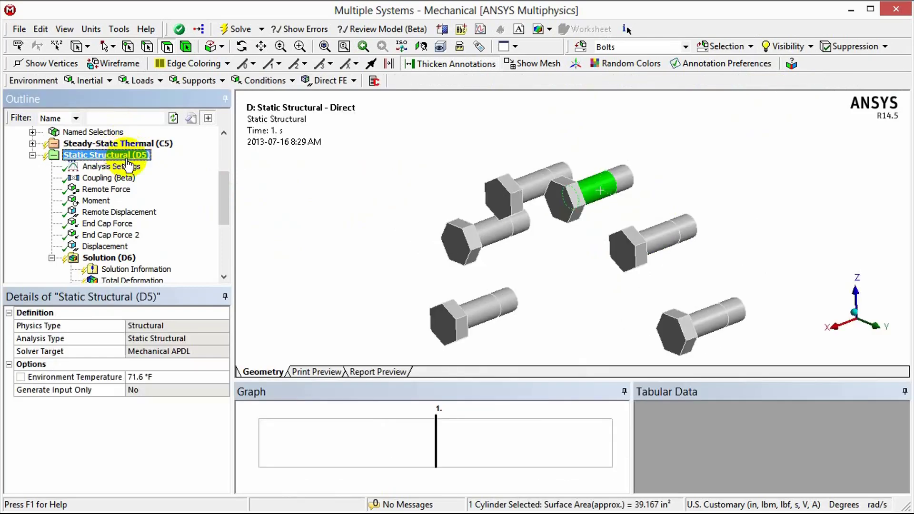
left_click(141, 80)
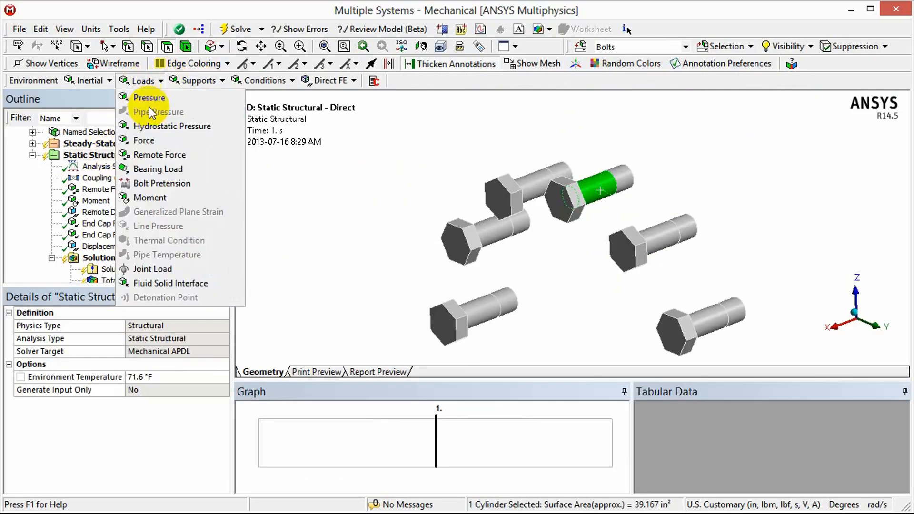
mouse_move(163, 183)
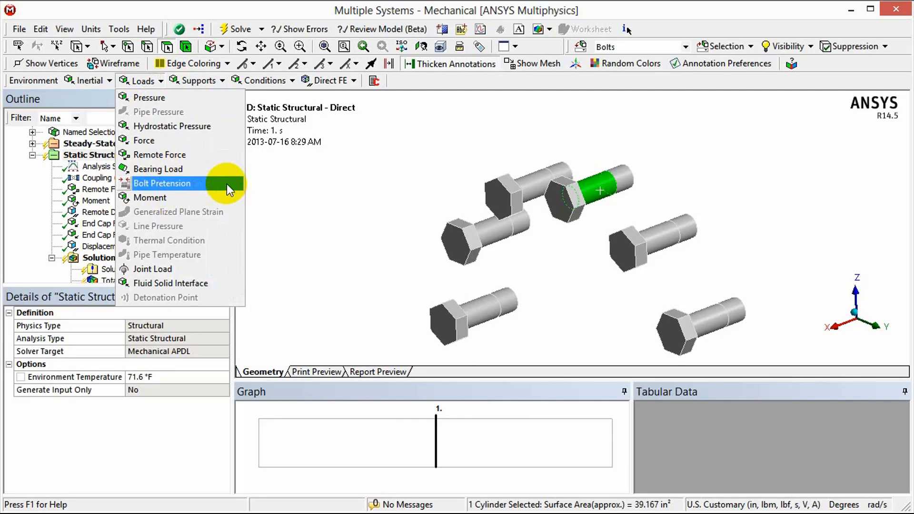
left_click(162, 183)
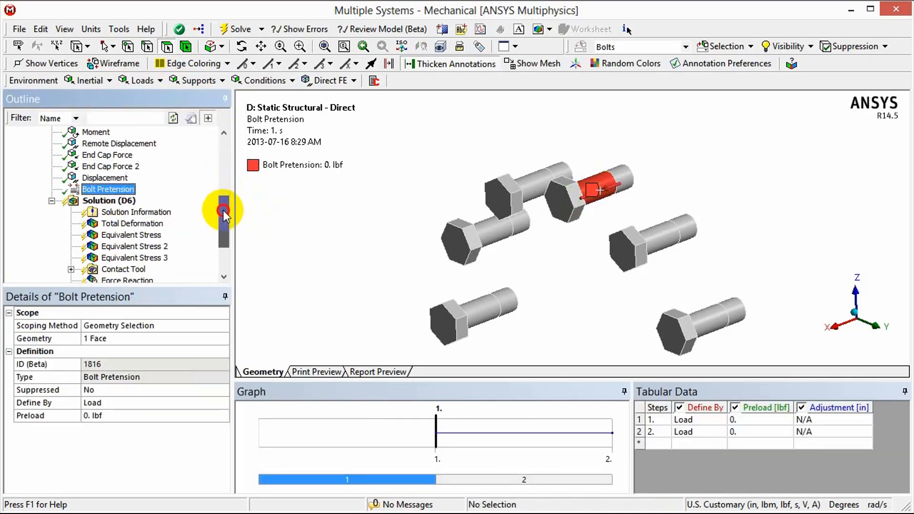
mouse_move(539, 217)
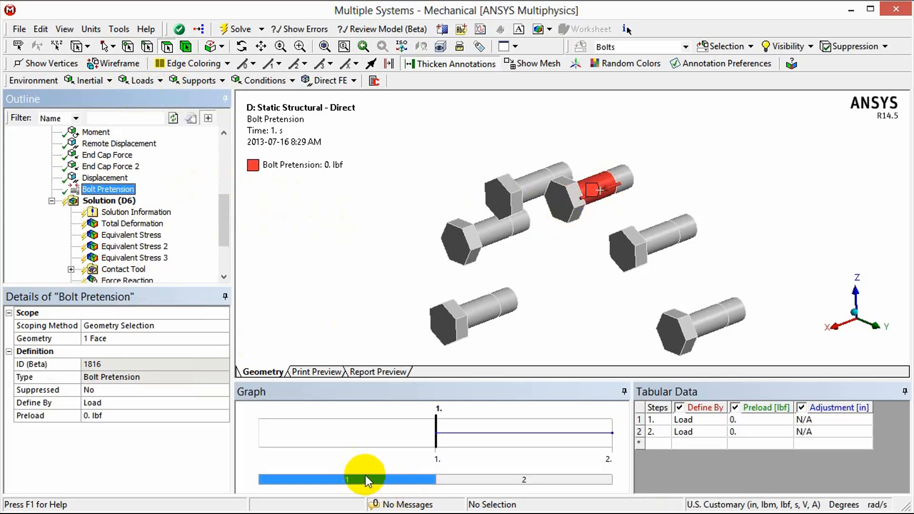
mouse_move(469, 486)
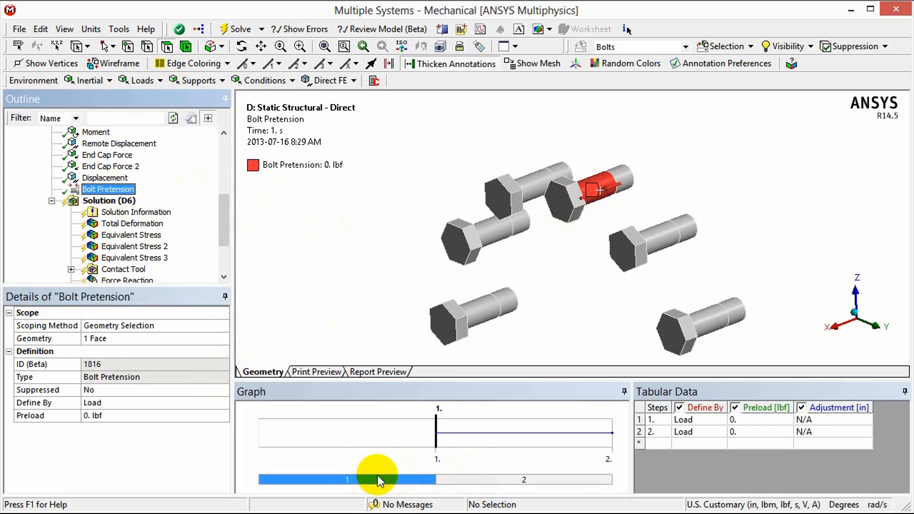
mouse_move(372, 484)
type("50000.")
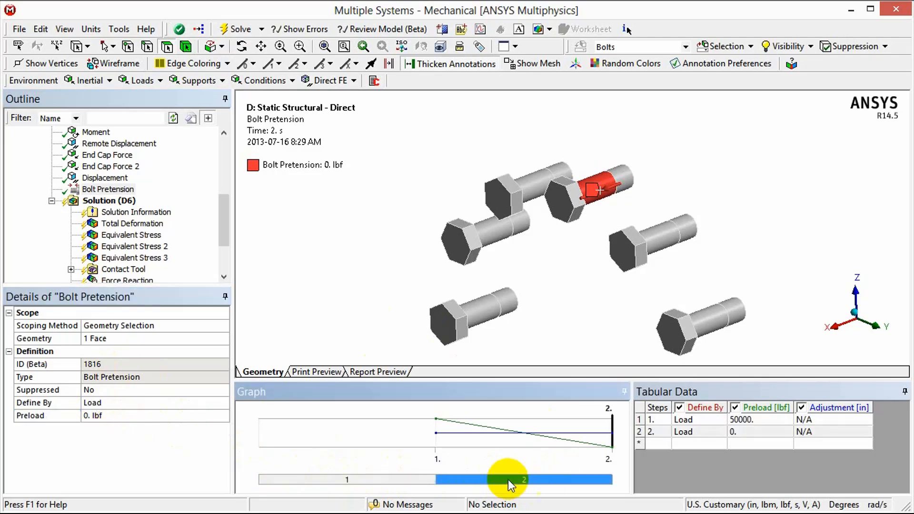
mouse_move(522, 487)
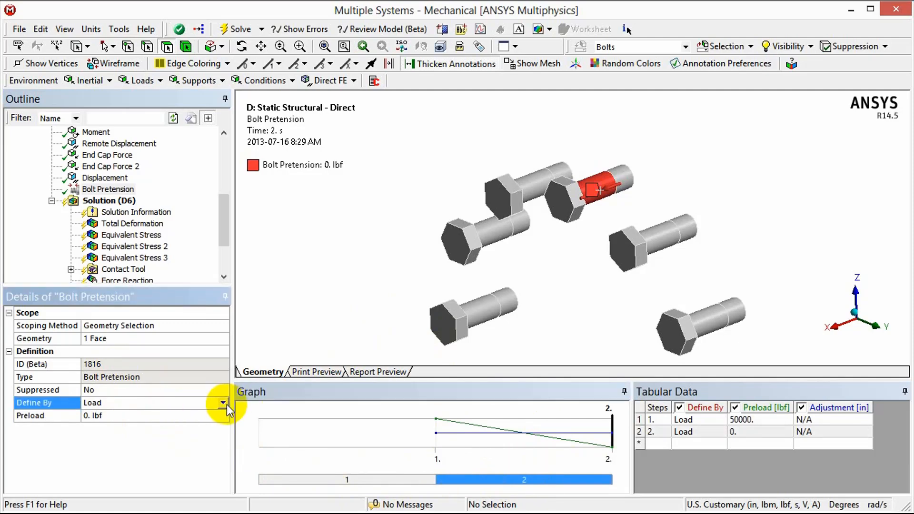
Set step 2 of the bolt pretension to Lock in Details and confirm it in Tabular Data
left_click(222, 402)
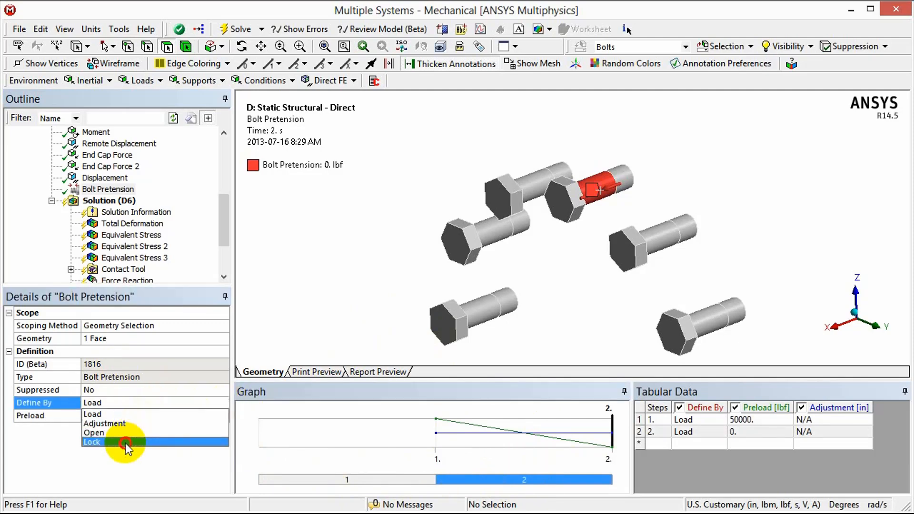
left_click(91, 442)
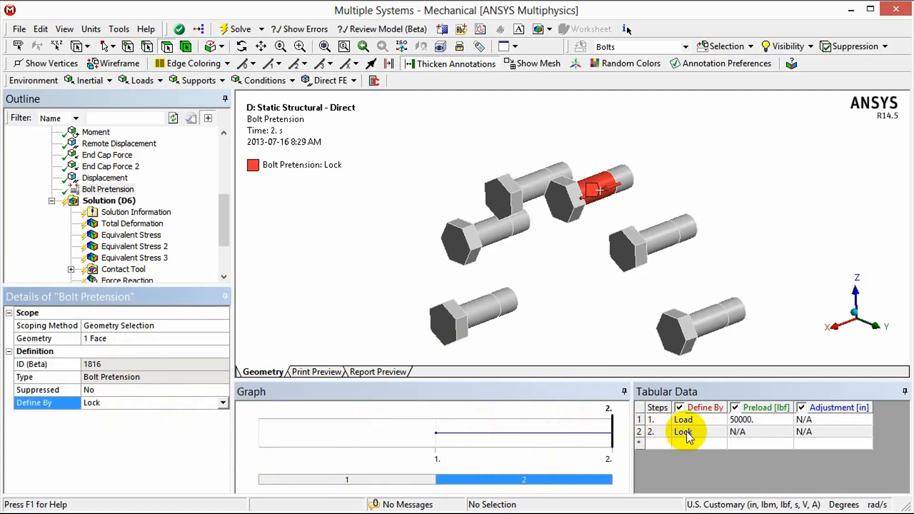
left_click(760, 419)
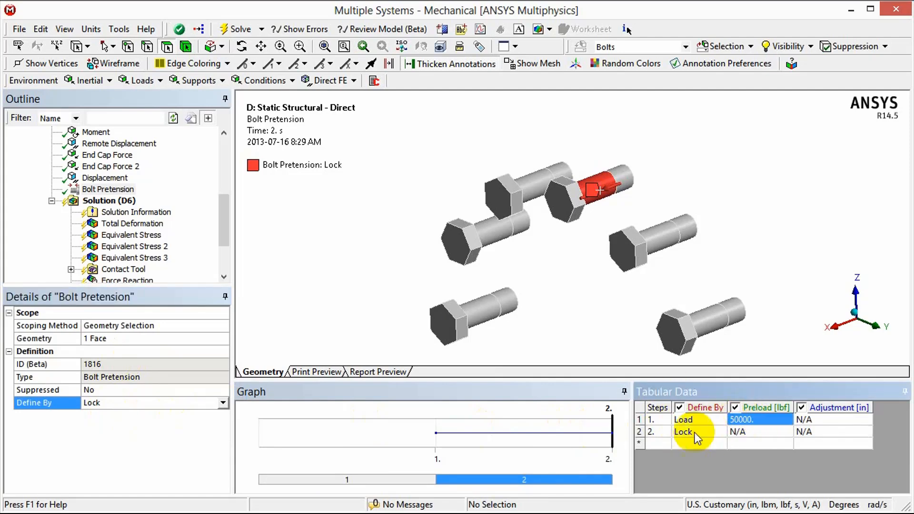
left_click(719, 432)
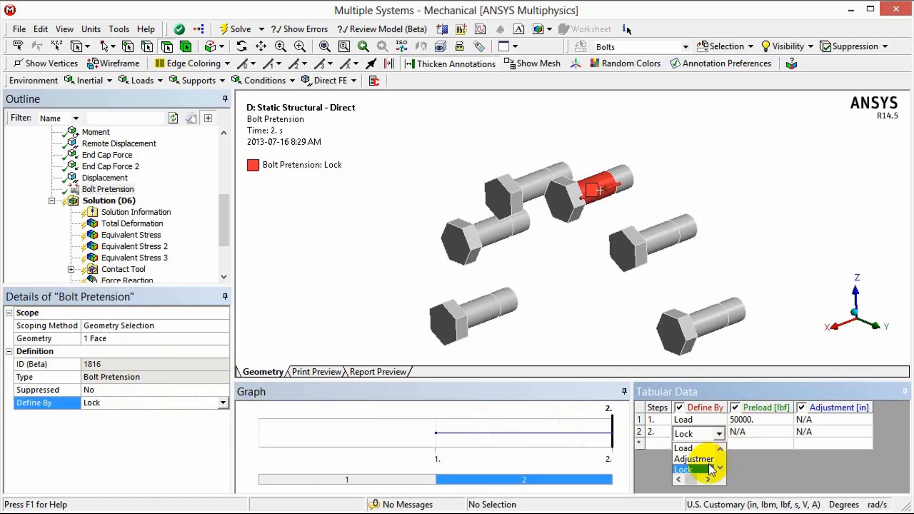
left_click(682, 469)
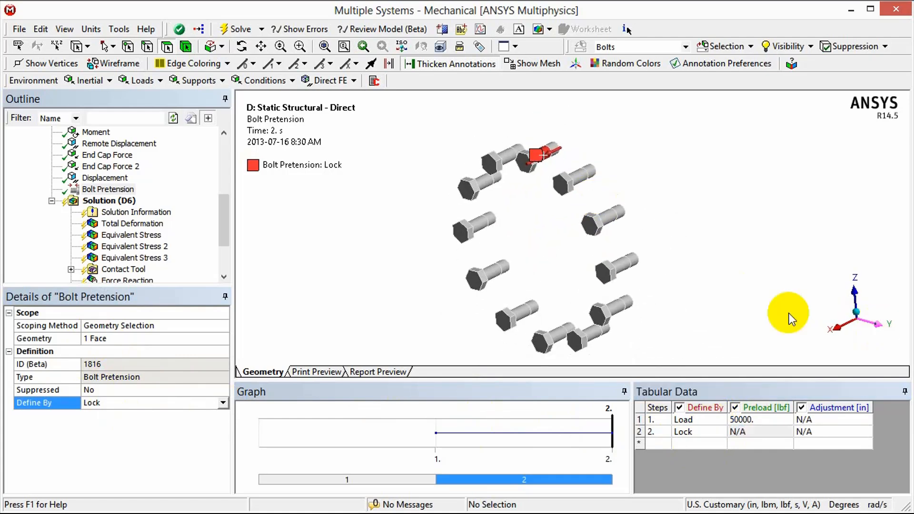
mouse_move(480, 258)
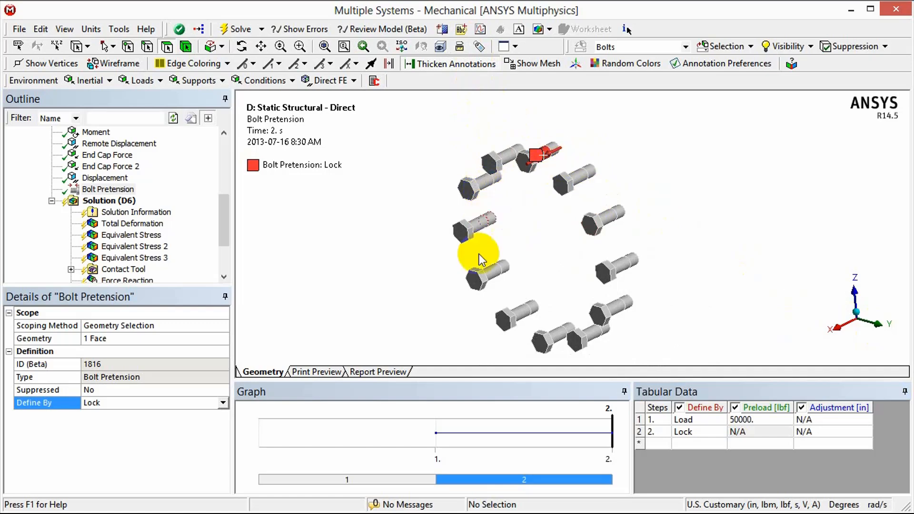
mouse_move(598, 180)
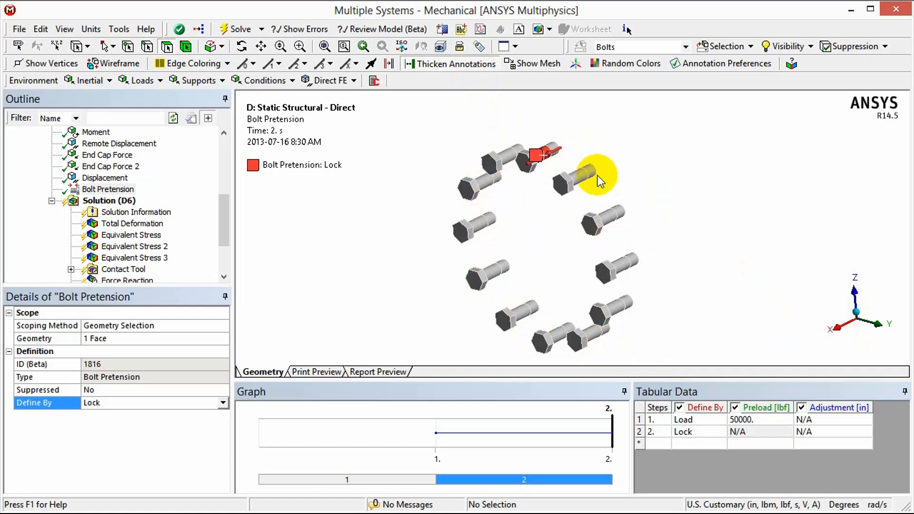
mouse_move(853, 294)
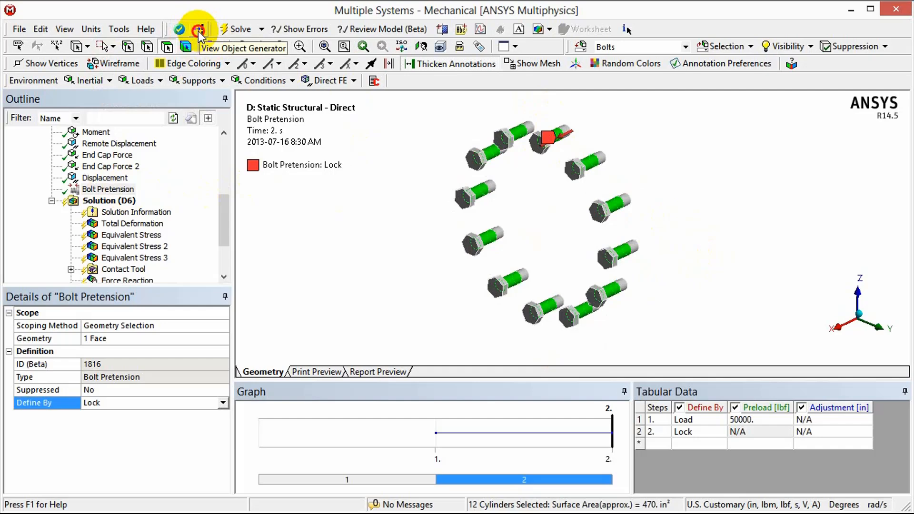
Start the Object Generator to copy the bolt pretension onto the 12 bolt cylinders
left_click(198, 30)
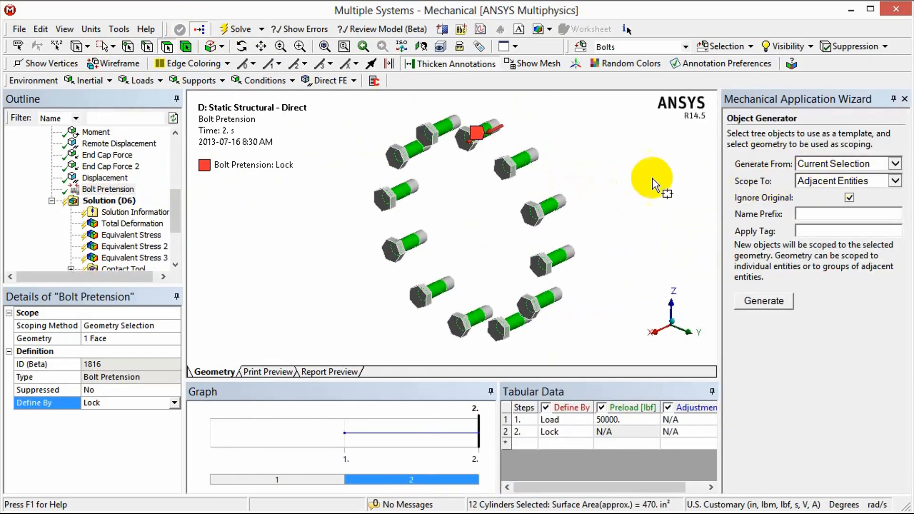
mouse_move(343, 222)
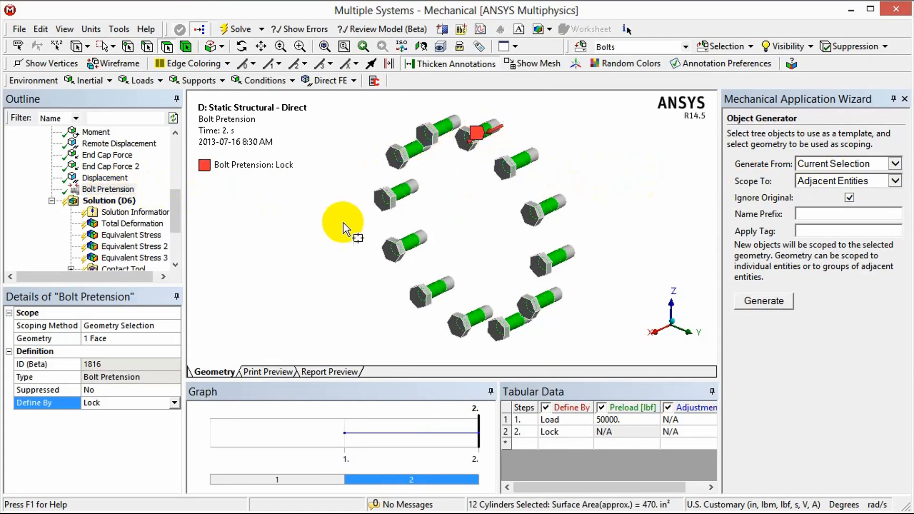
mouse_move(765, 156)
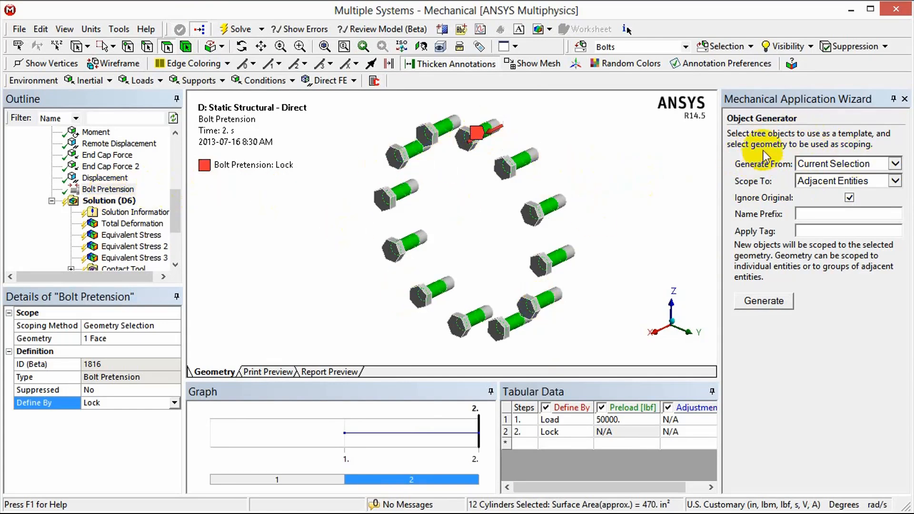
mouse_move(813, 163)
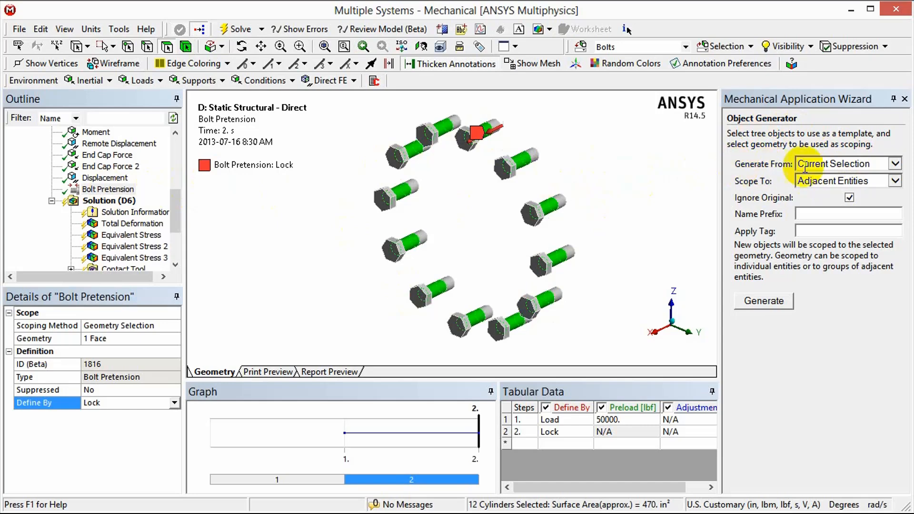
mouse_move(764, 164)
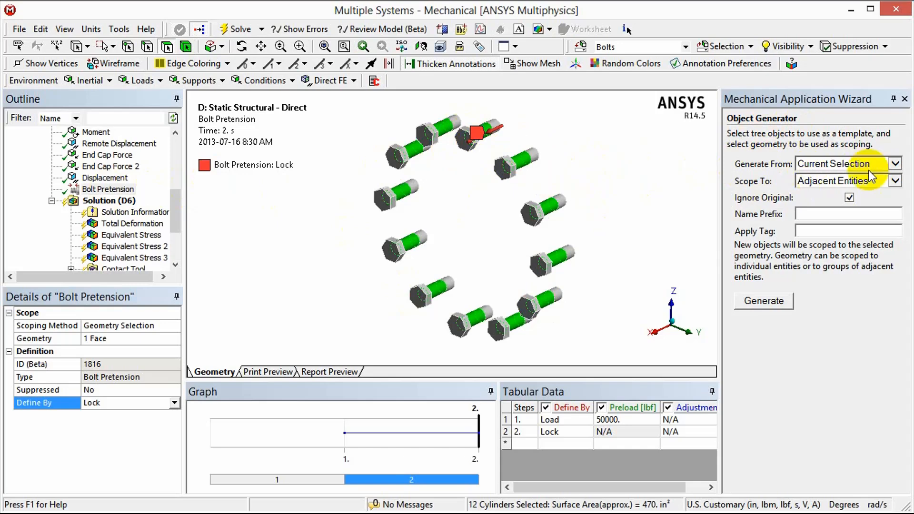
left_click(894, 164)
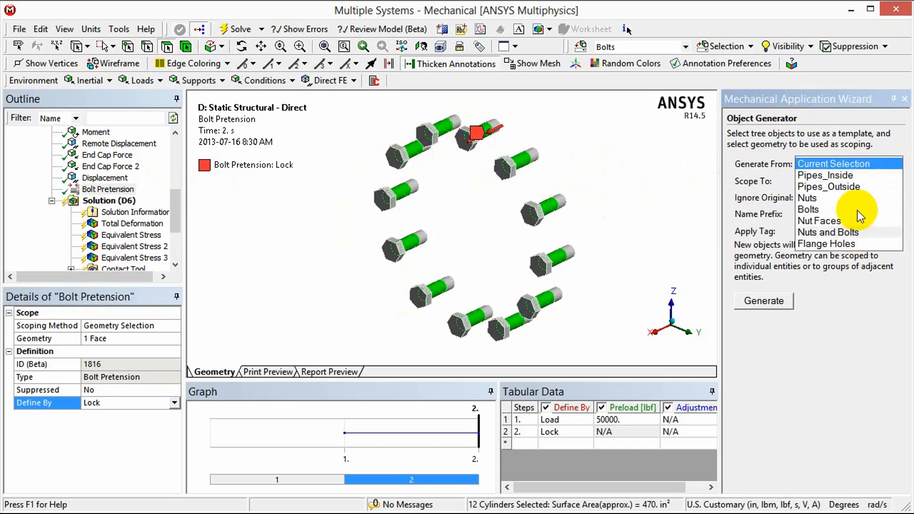
mouse_move(830, 165)
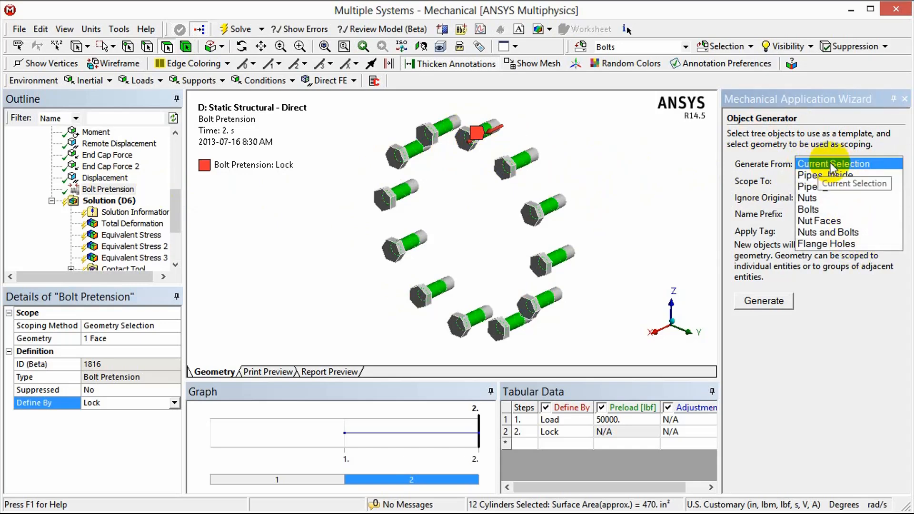
left_click(834, 163)
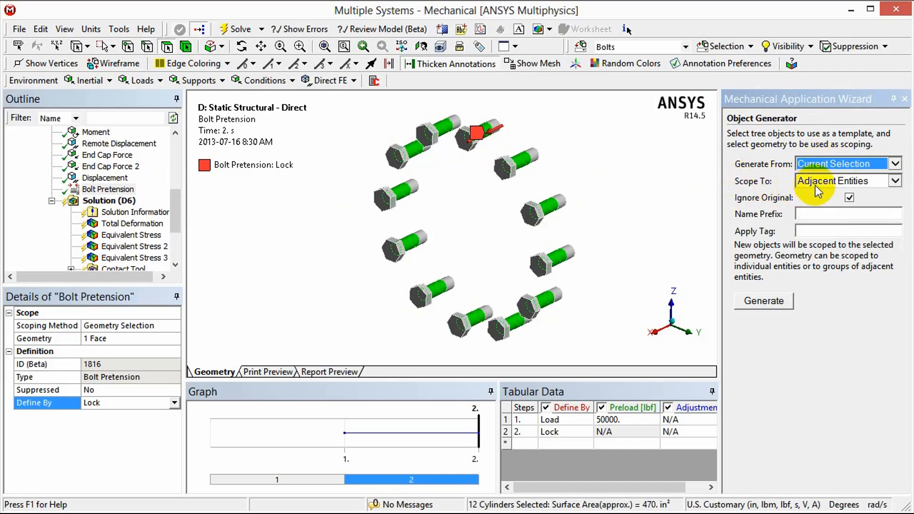
left_click(895, 181)
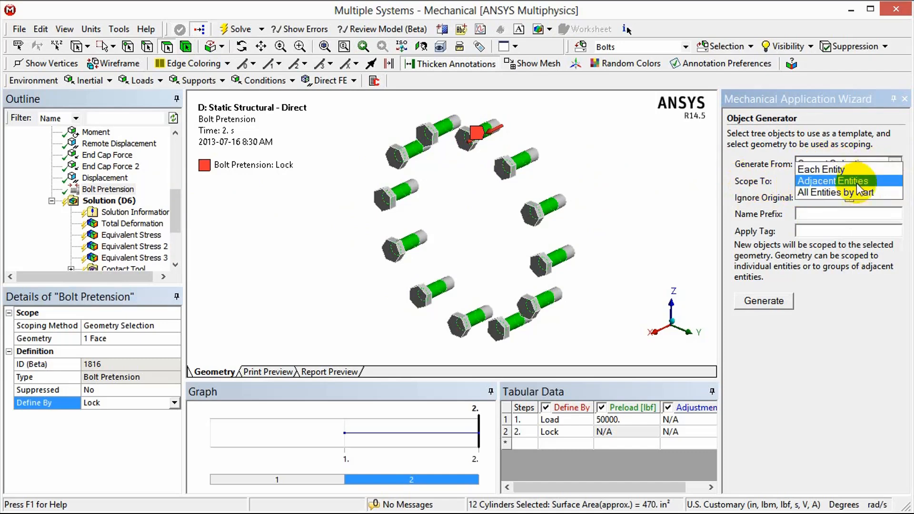
mouse_move(822, 170)
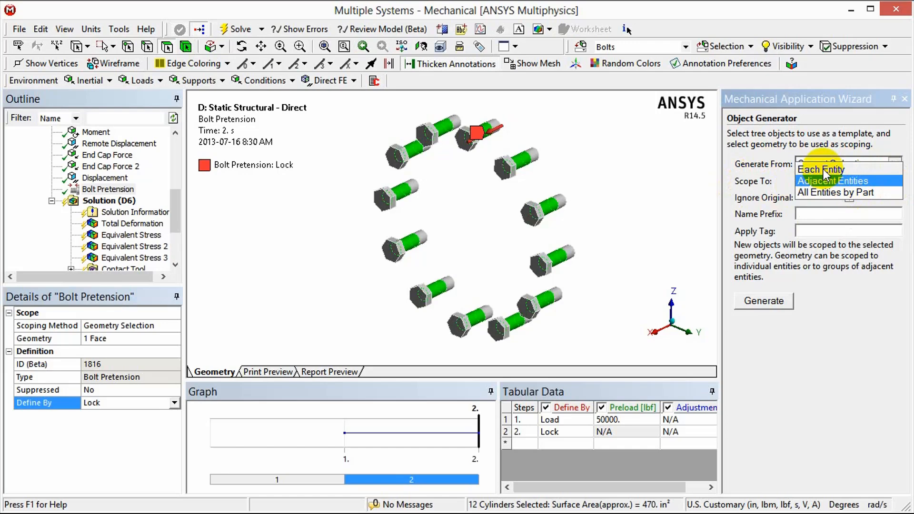
mouse_move(851, 187)
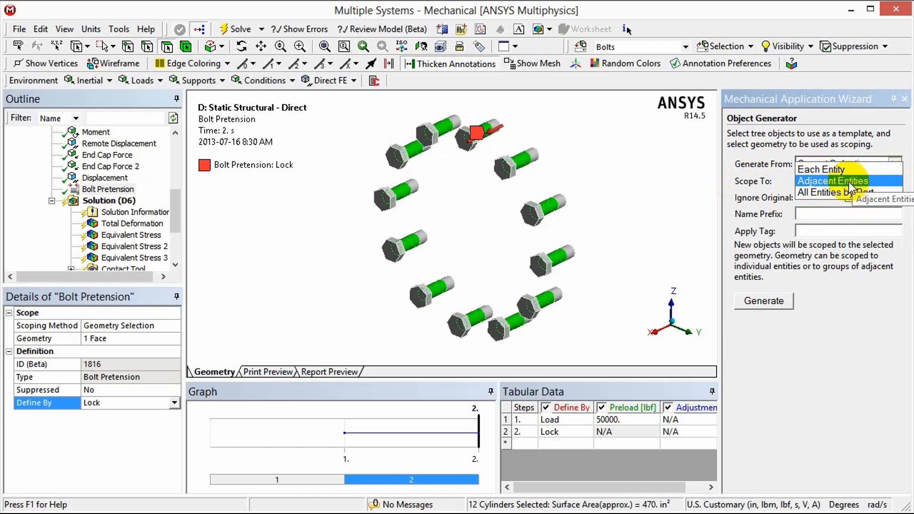
mouse_move(879, 186)
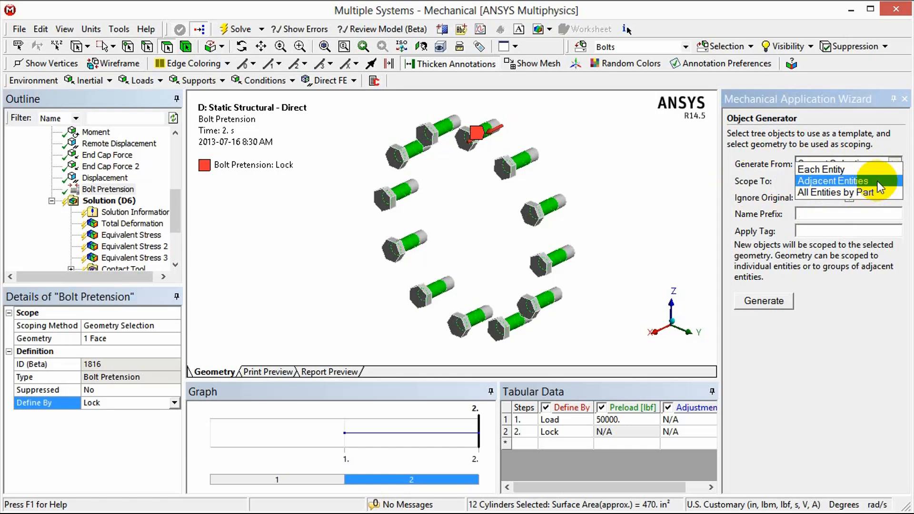
mouse_move(848, 186)
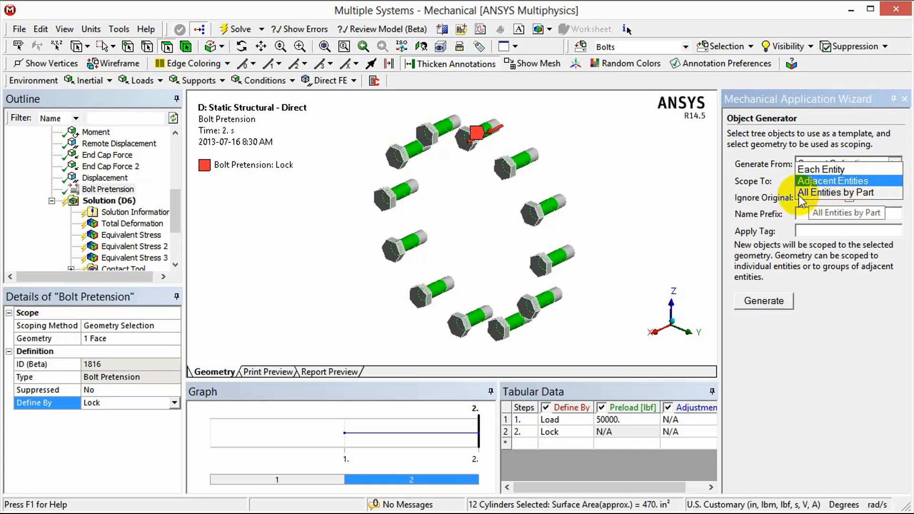
mouse_move(857, 198)
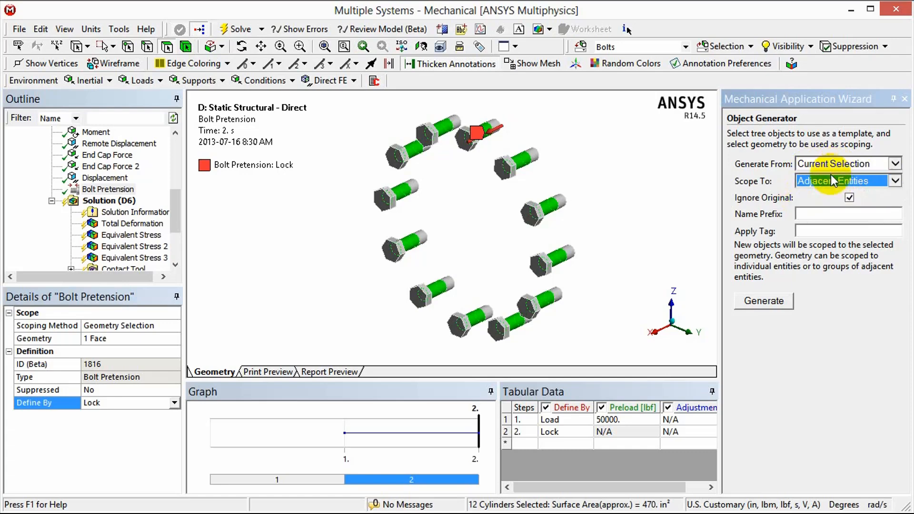
mouse_move(534, 132)
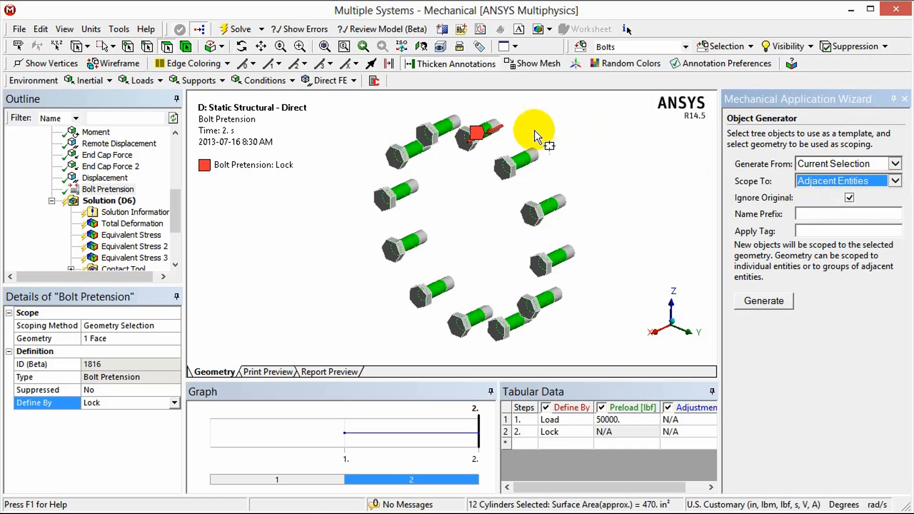
mouse_move(469, 156)
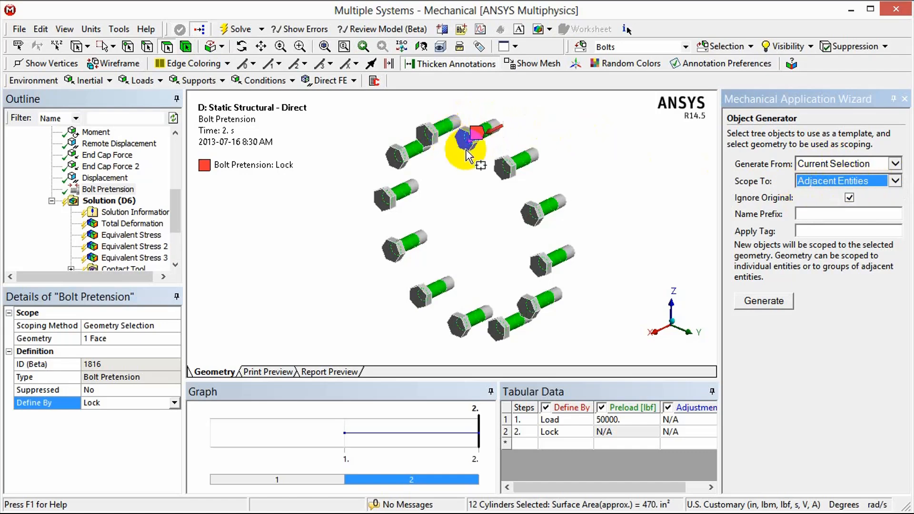
mouse_move(516, 126)
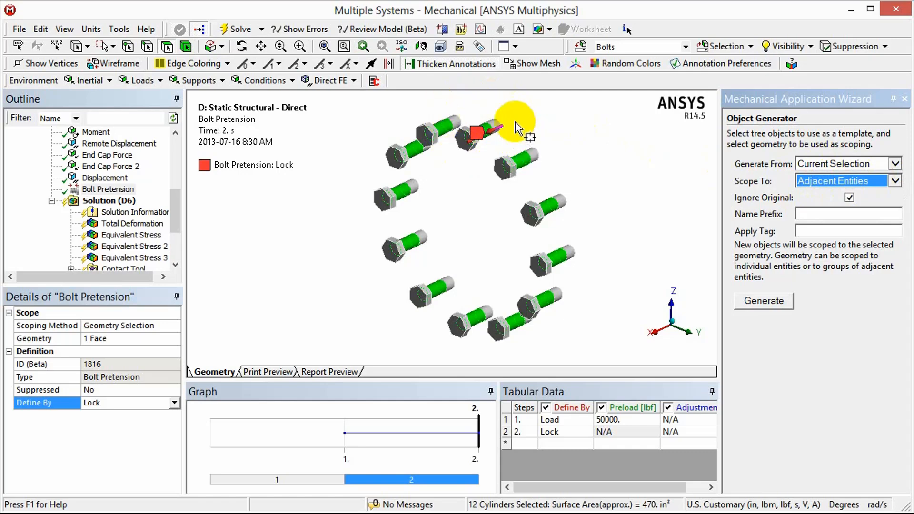
mouse_move(475, 143)
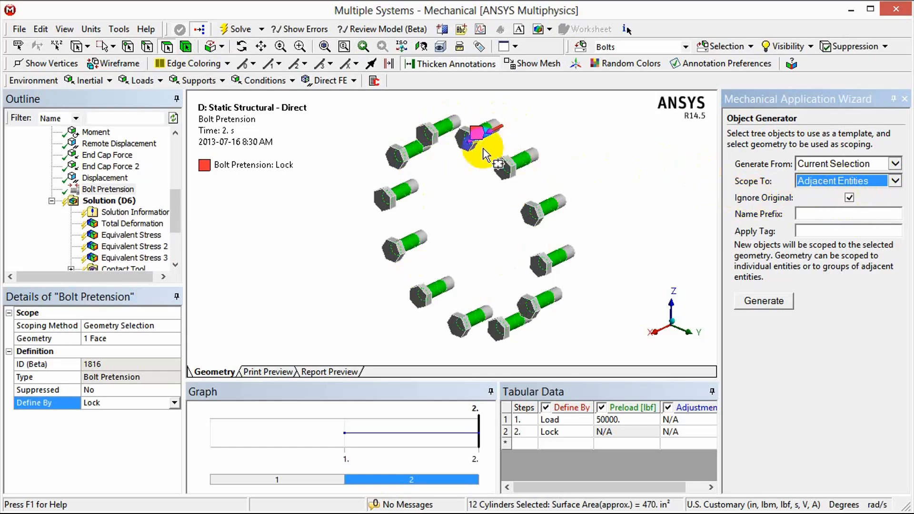
mouse_move(743, 227)
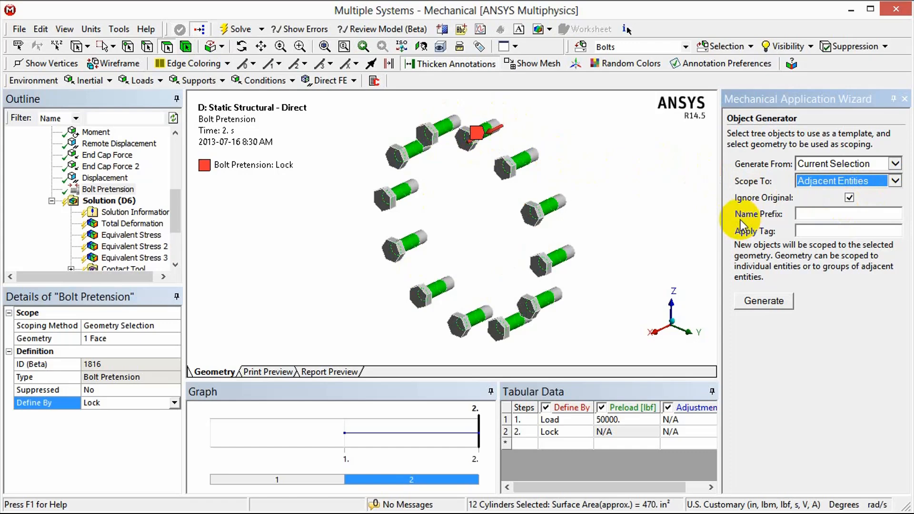
mouse_move(763, 301)
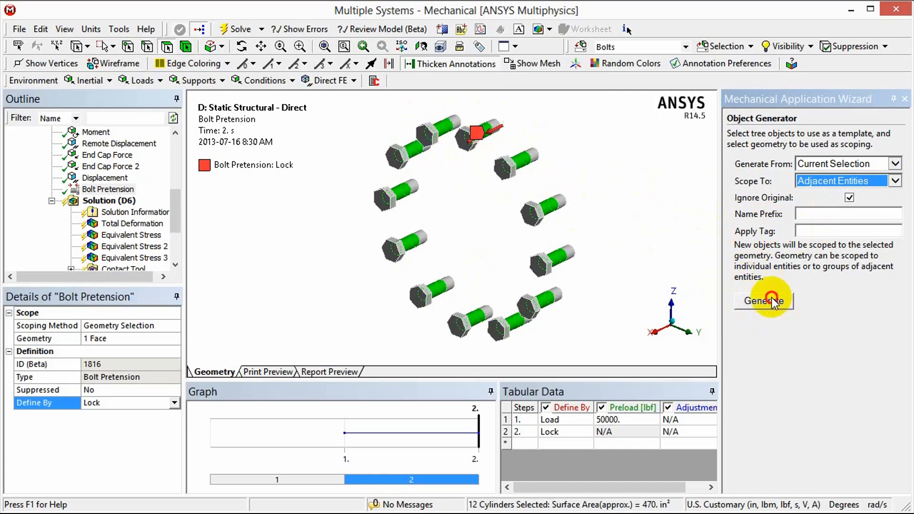
Generate the 12 bolt pretensions and check step 1 shows 50000 lbf and step 2 shows Lock
left_click(762, 301)
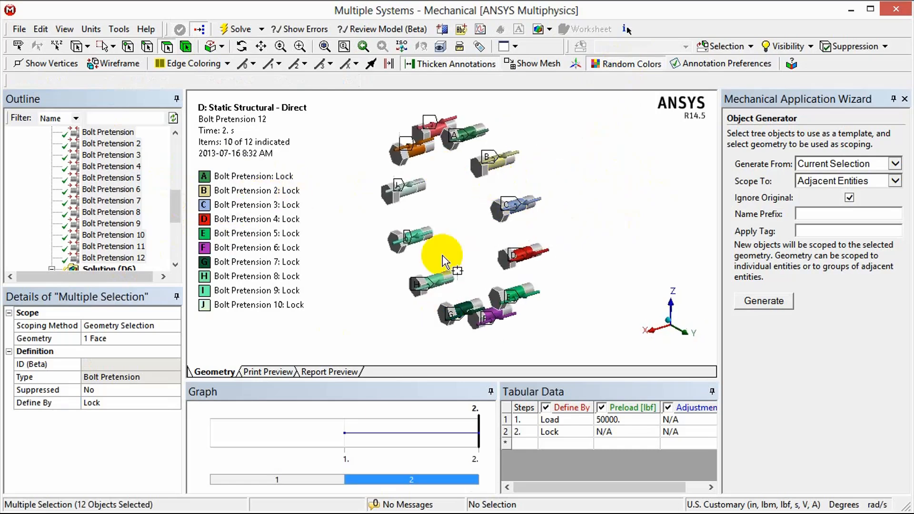
left_click(277, 478)
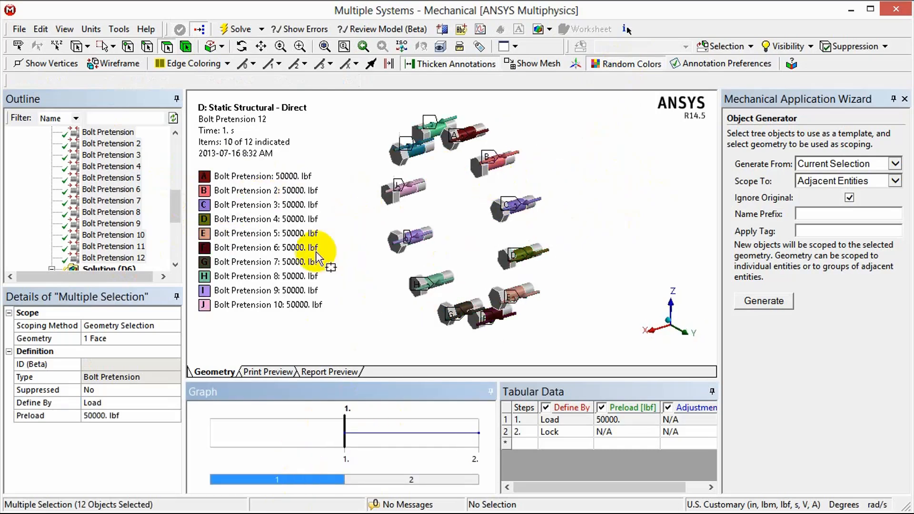
mouse_move(456, 248)
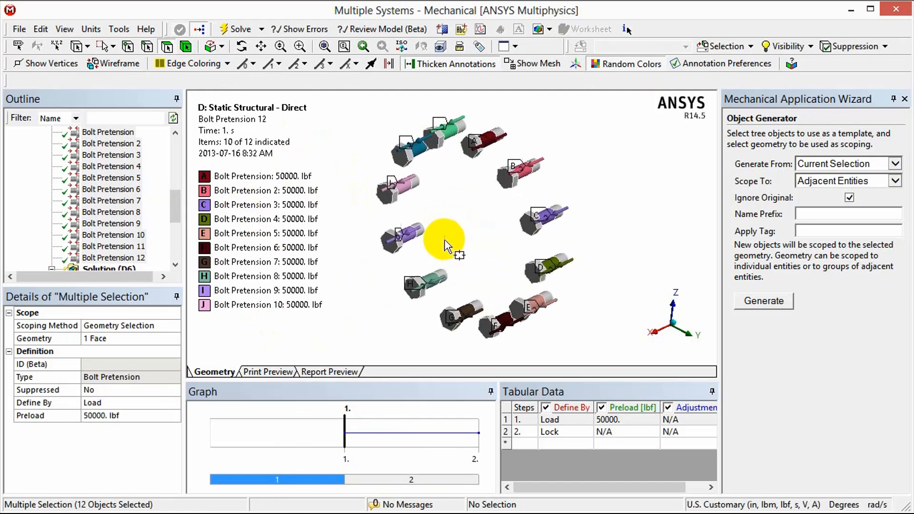
left_click(411, 478)
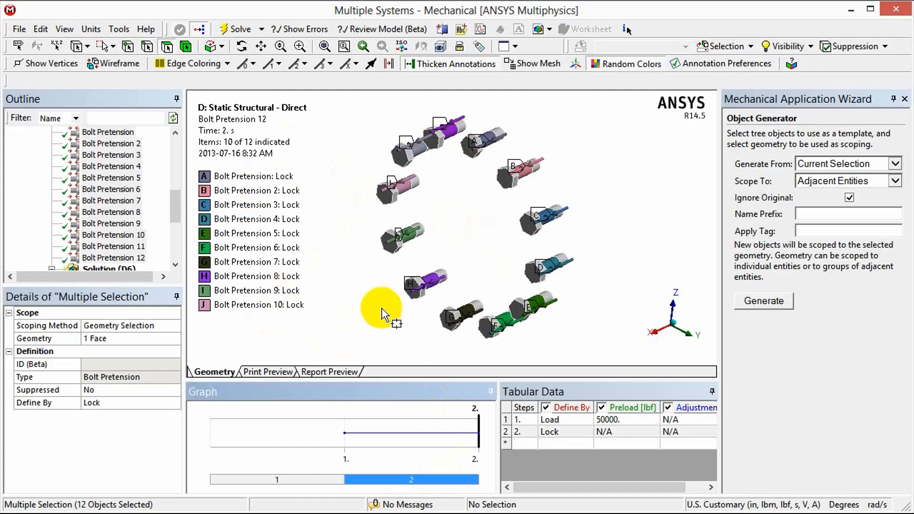